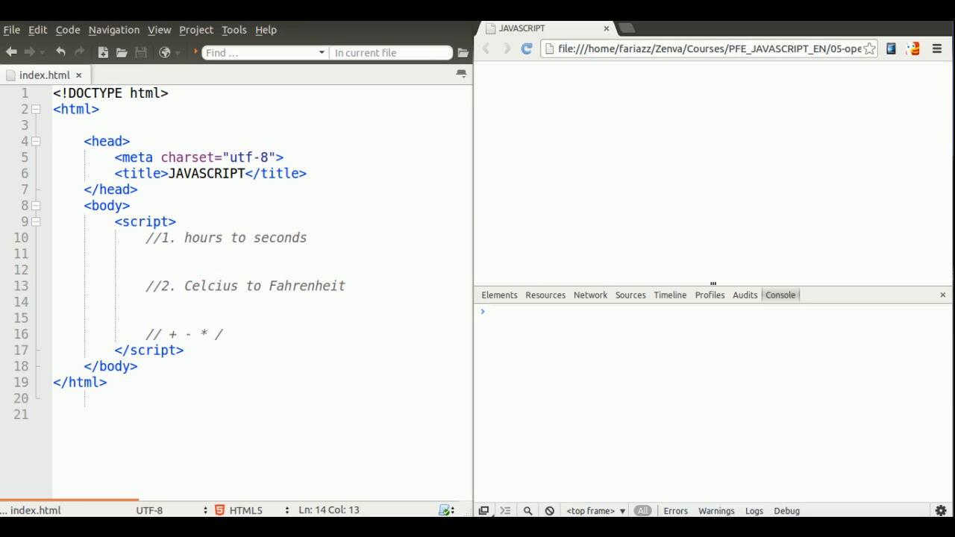
mouse_move(193, 255)
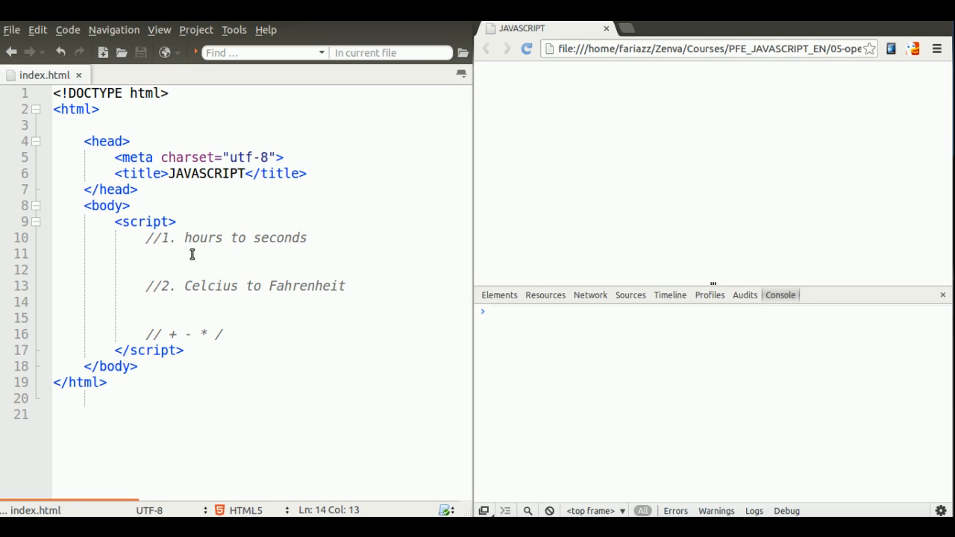
Declare 'var hours = 10;' under the hours-to-seconds comment
left_click(192, 253)
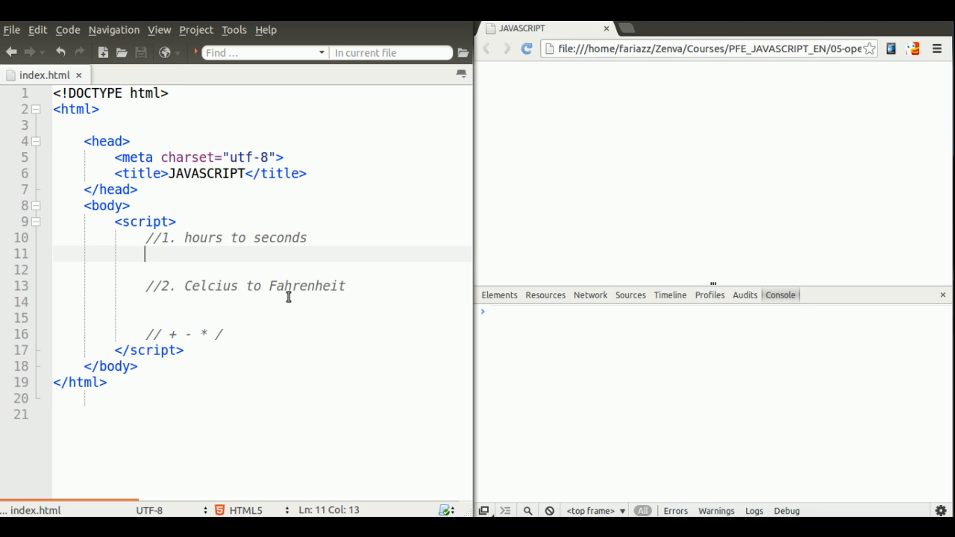
type("v")
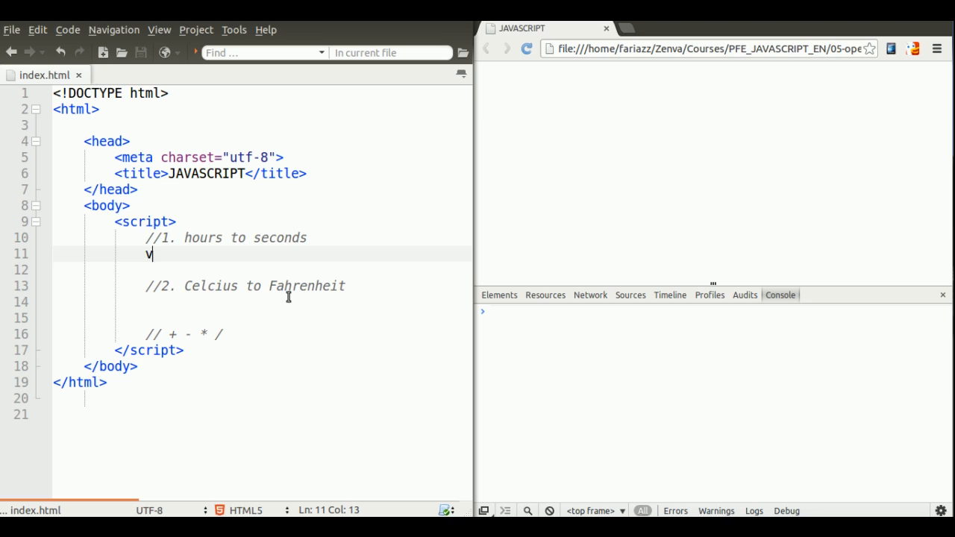
type("ar hours")
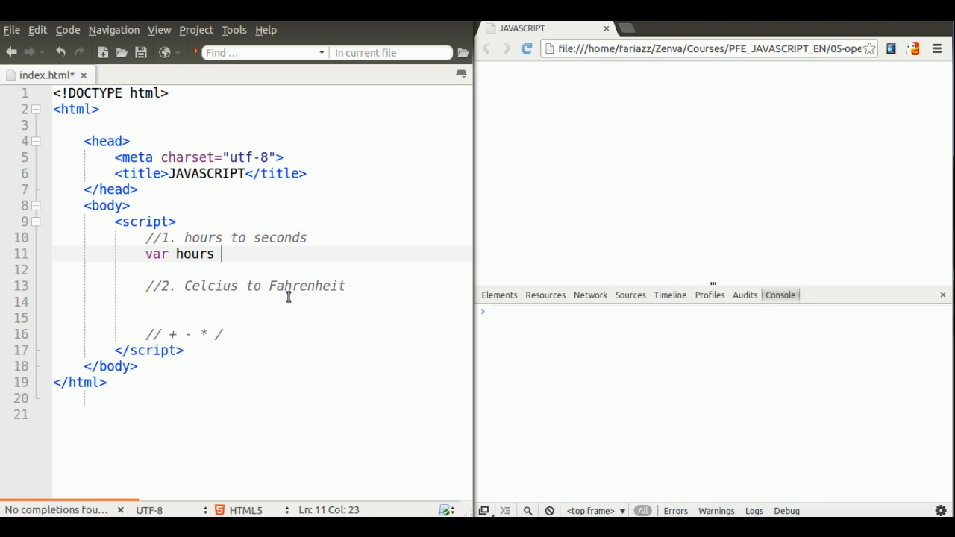
type("= 10;")
type("va")
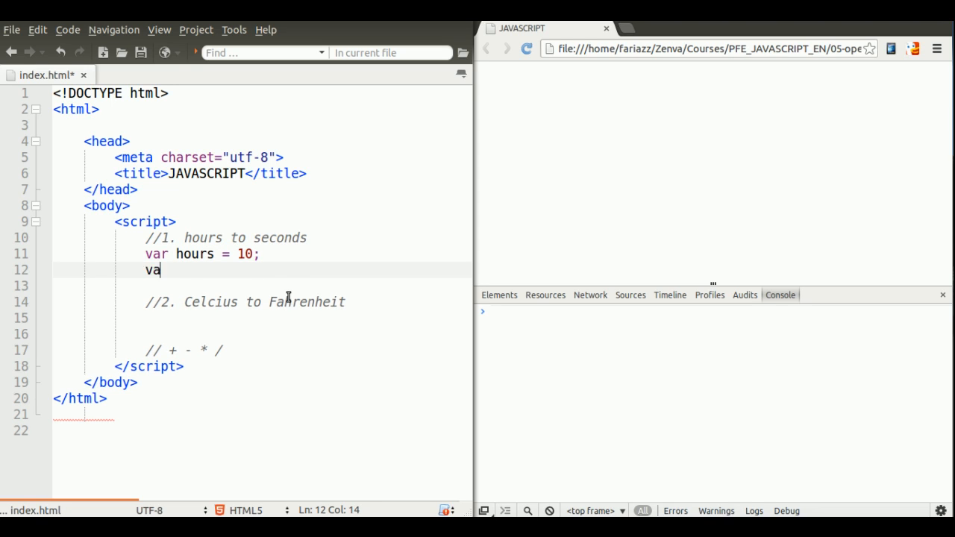
Add 'var seconds = hours * 3600;' on the next line
type("r secon")
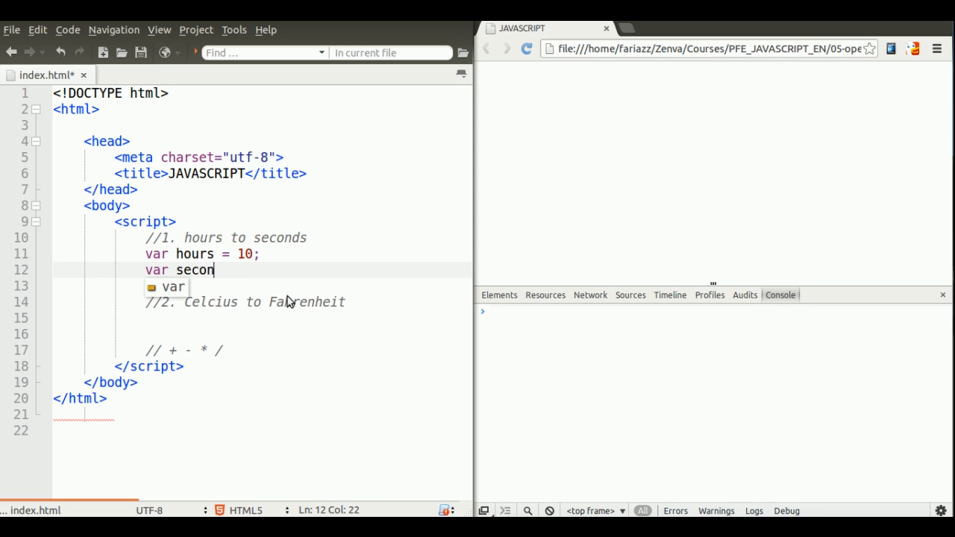
type("ds =")
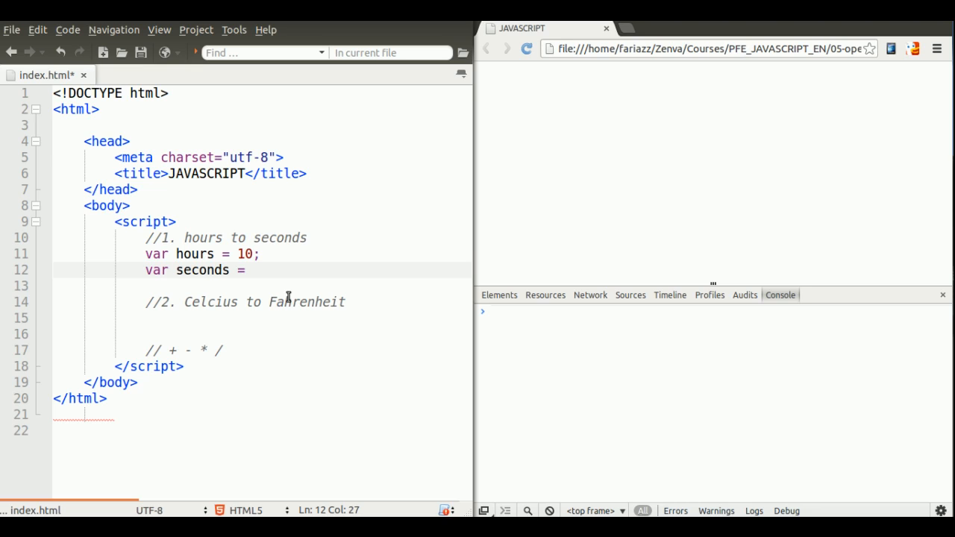
type("hours")
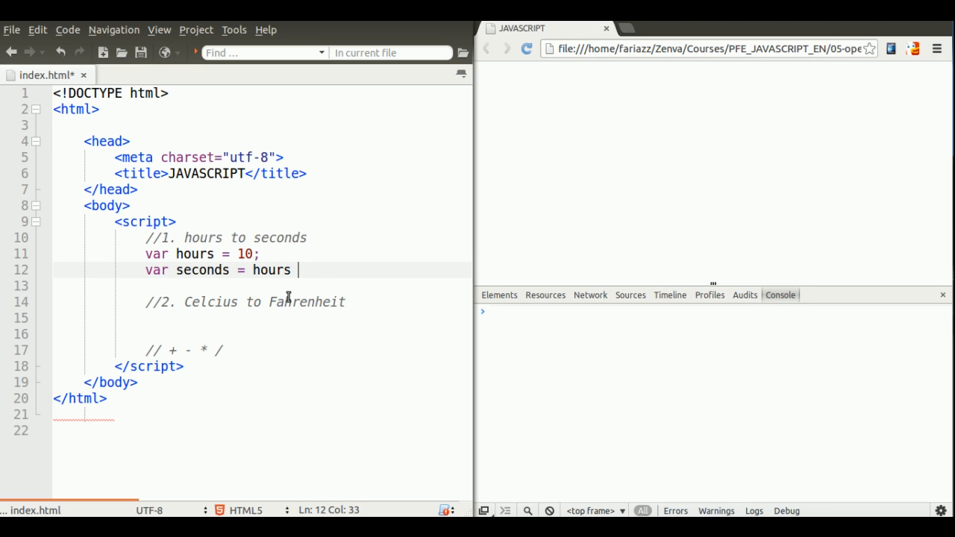
type("*")
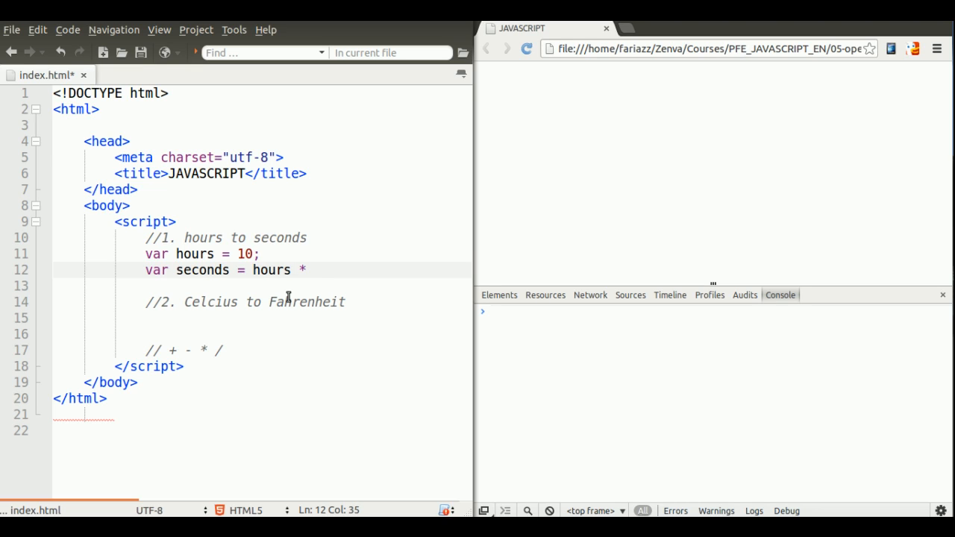
type("3600")
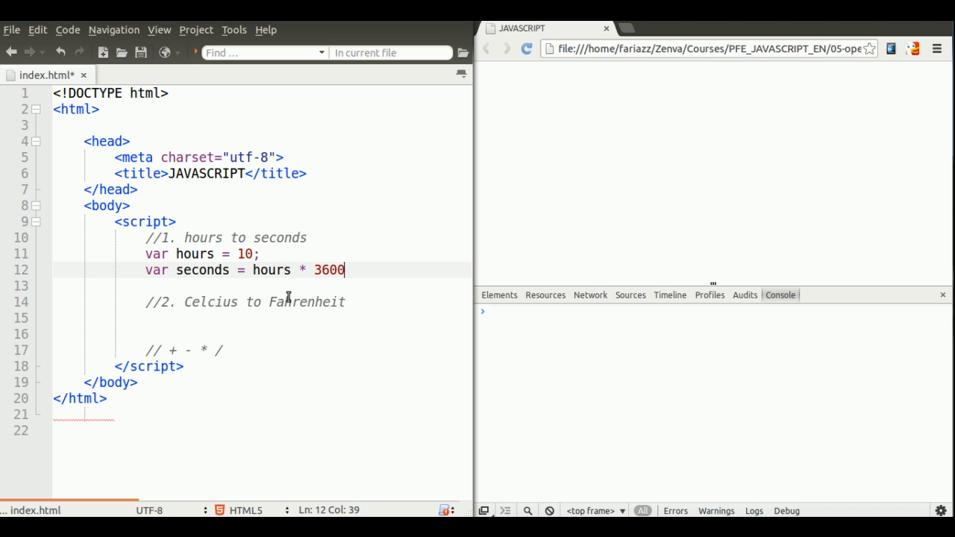
type(";")
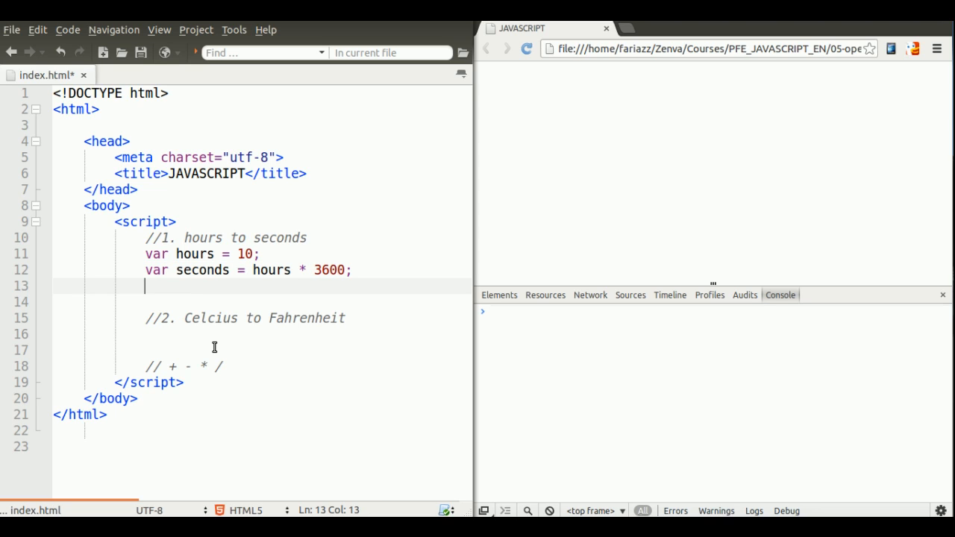
Add 'console.log(seconds);' and save, so Chrome's console shows 36000
type("console.log")
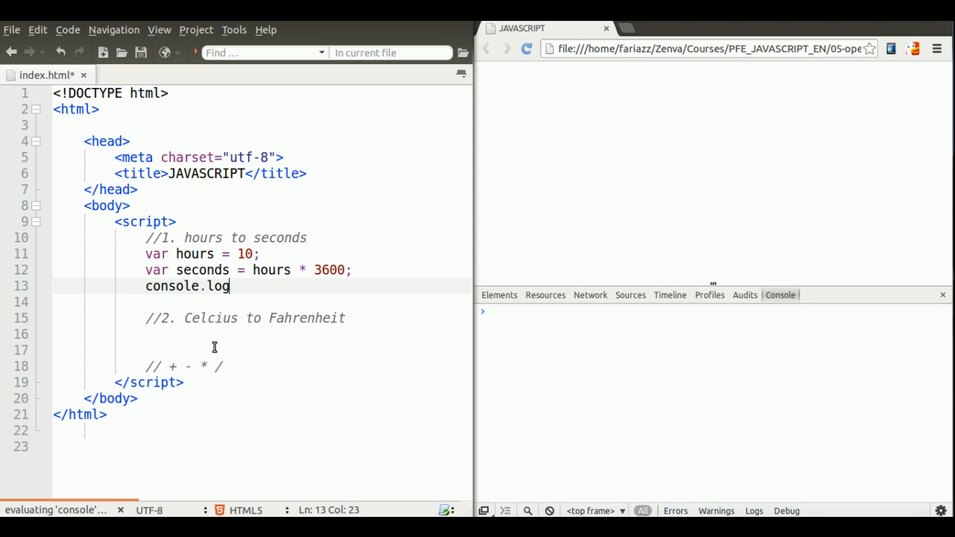
type("(sou")
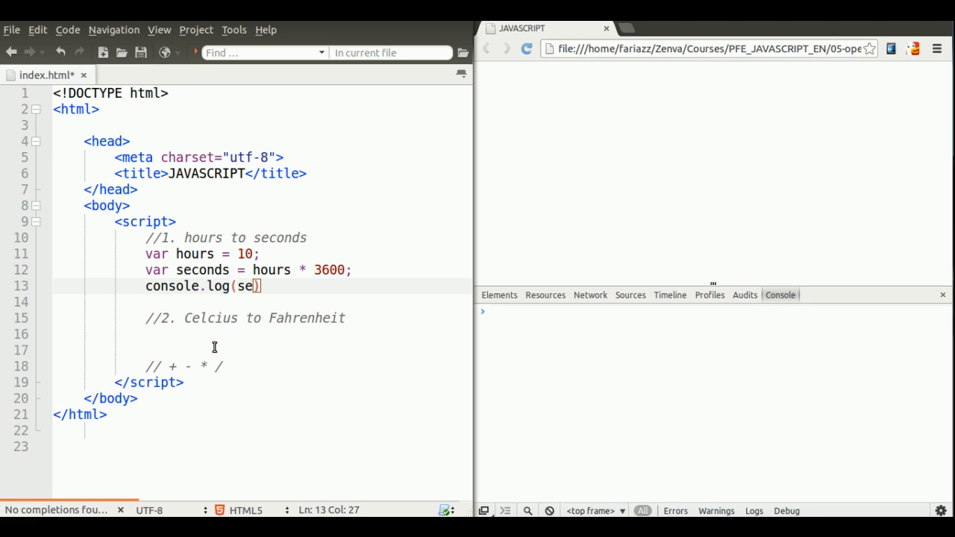
type("ds")
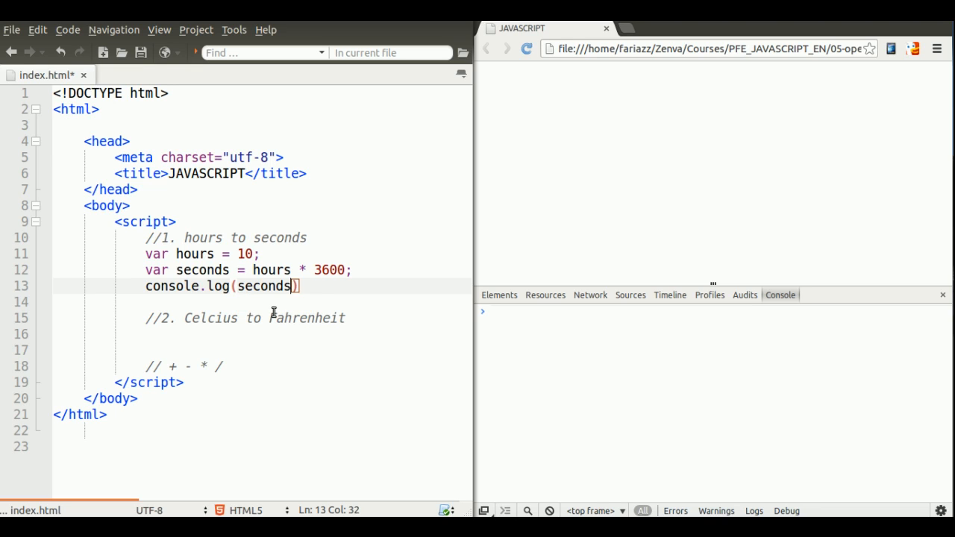
type(";")
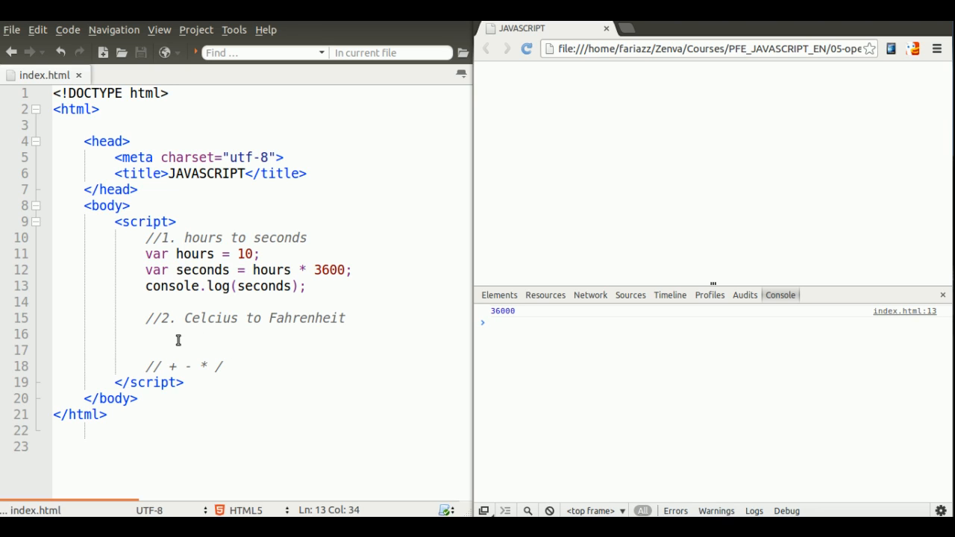
Declare the Celsius value 'var c = 36;'
type("va")
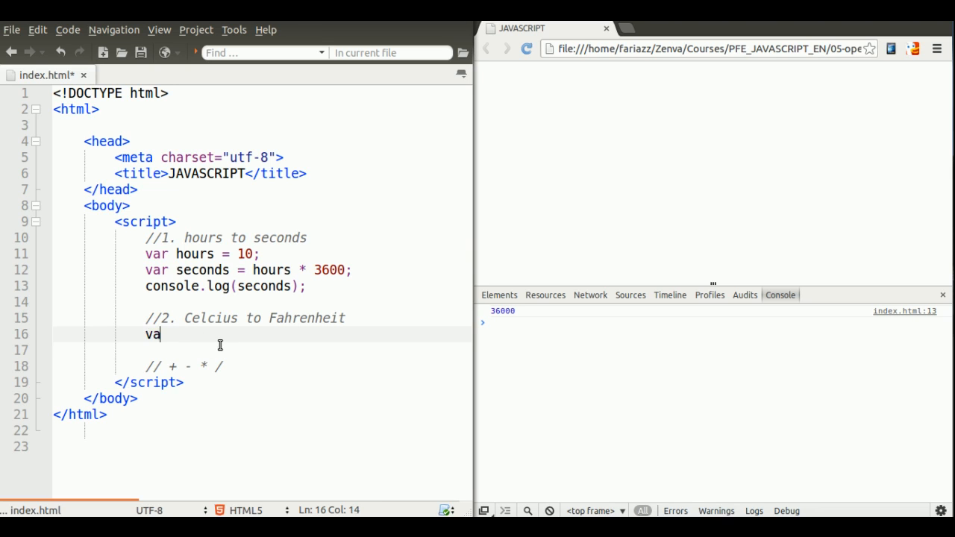
type("r")
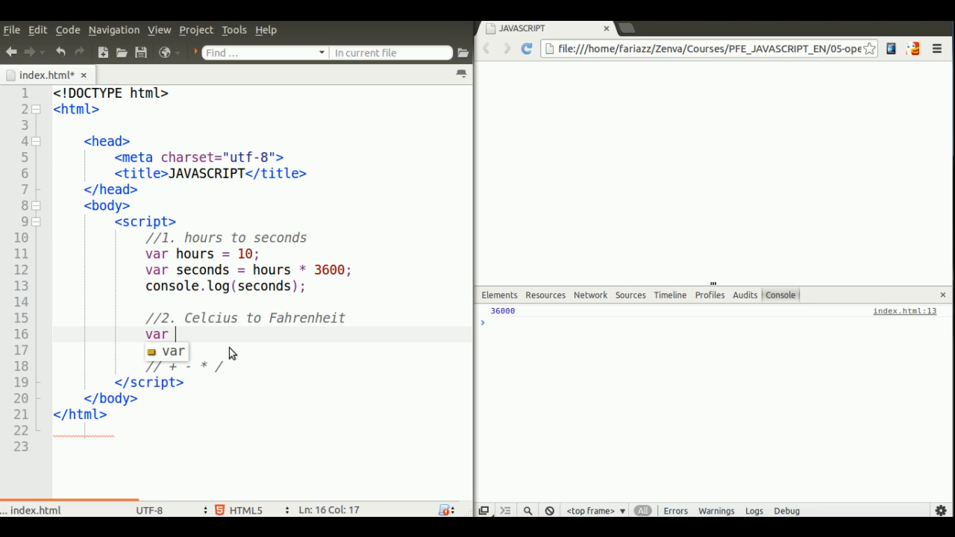
type("c =")
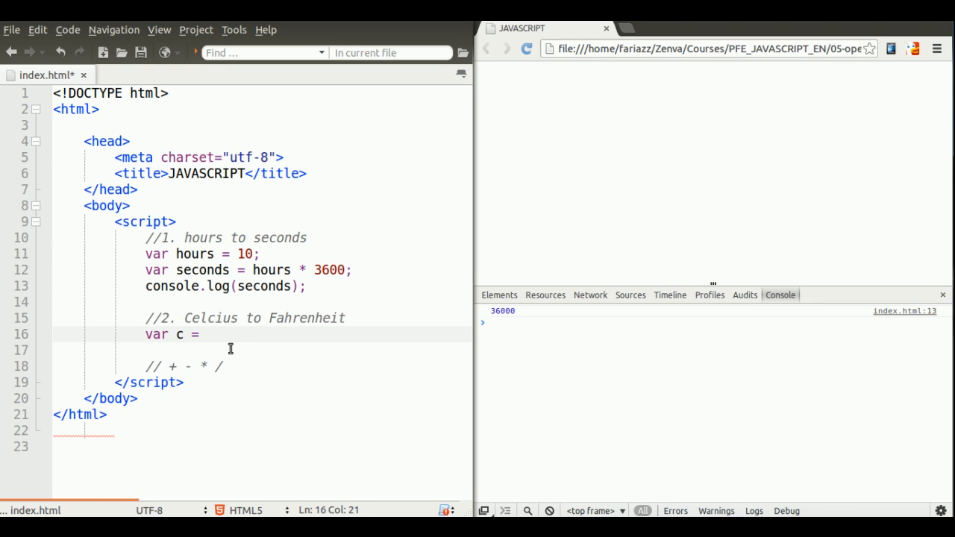
type("3")
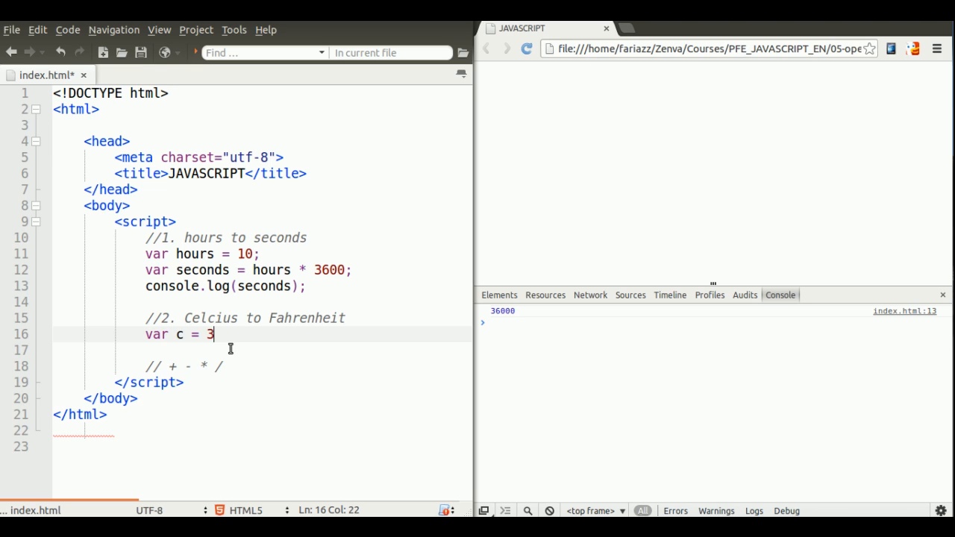
type("6;")
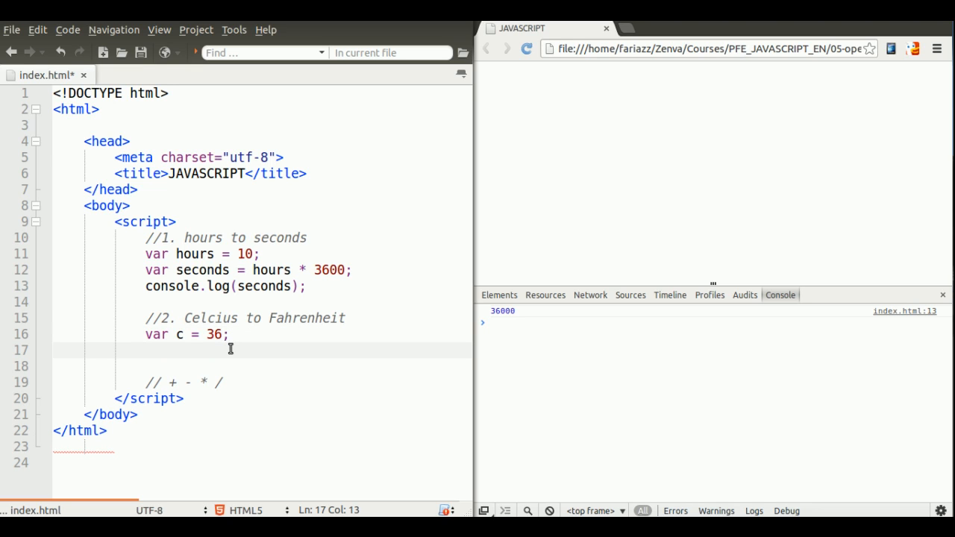
Compute 'var f = c * 9/5 + 32;' and log f to the console
type("var")
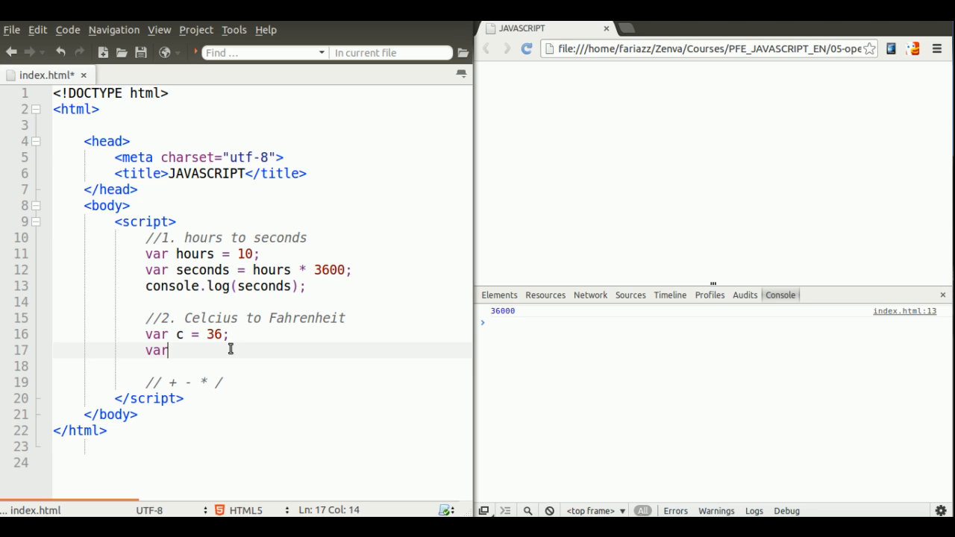
type("f =")
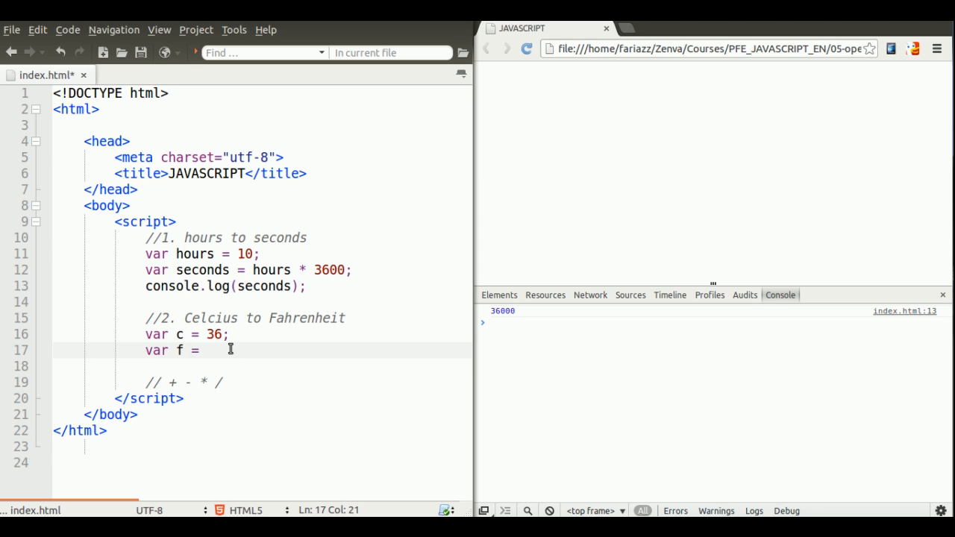
type("c")
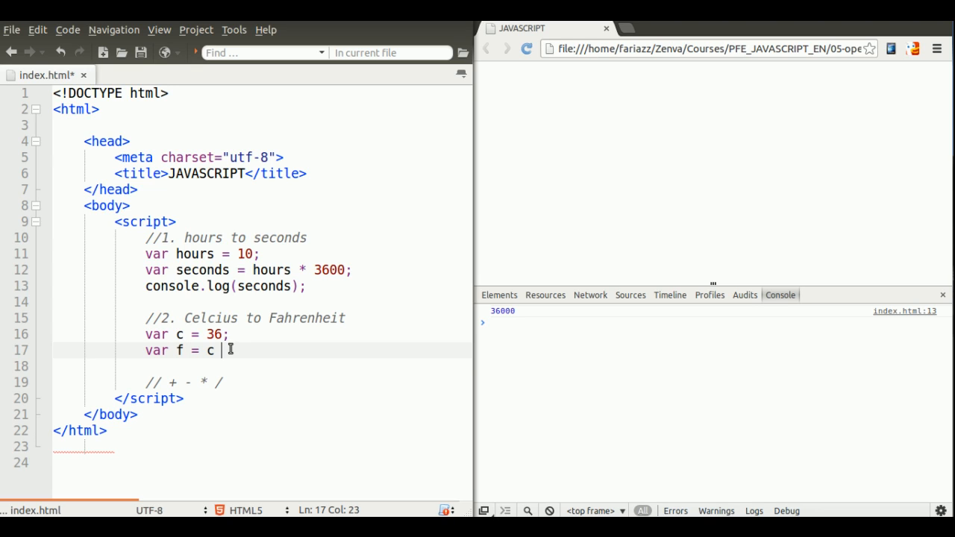
type("*")
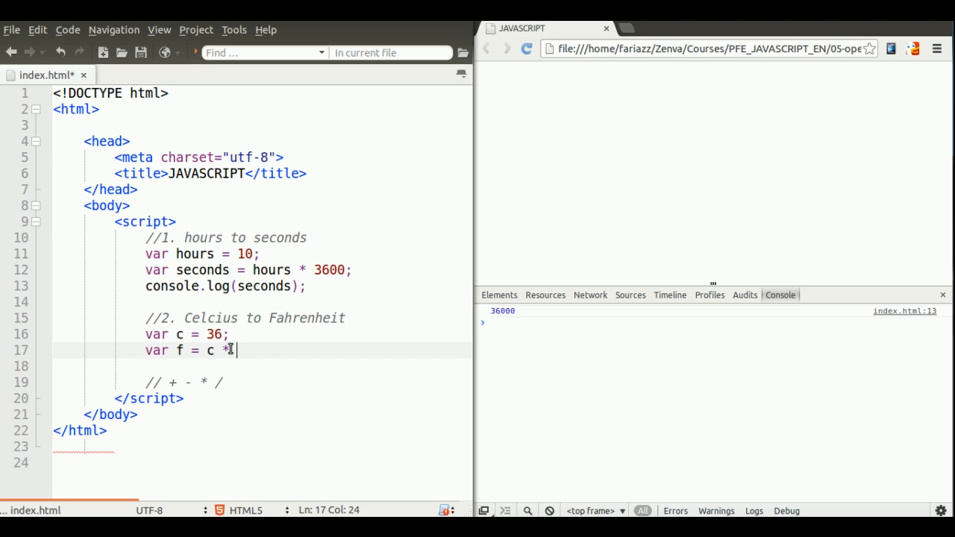
type("9")
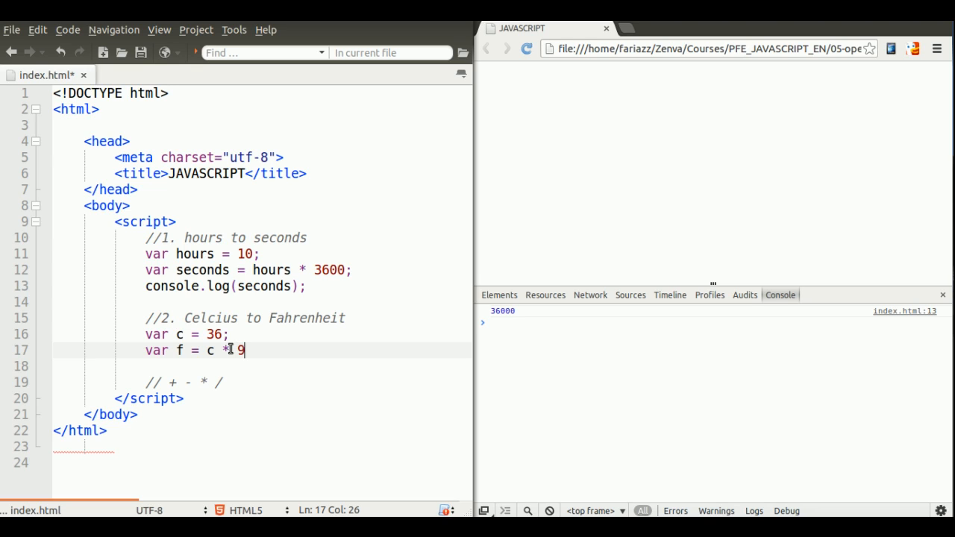
type("/5")
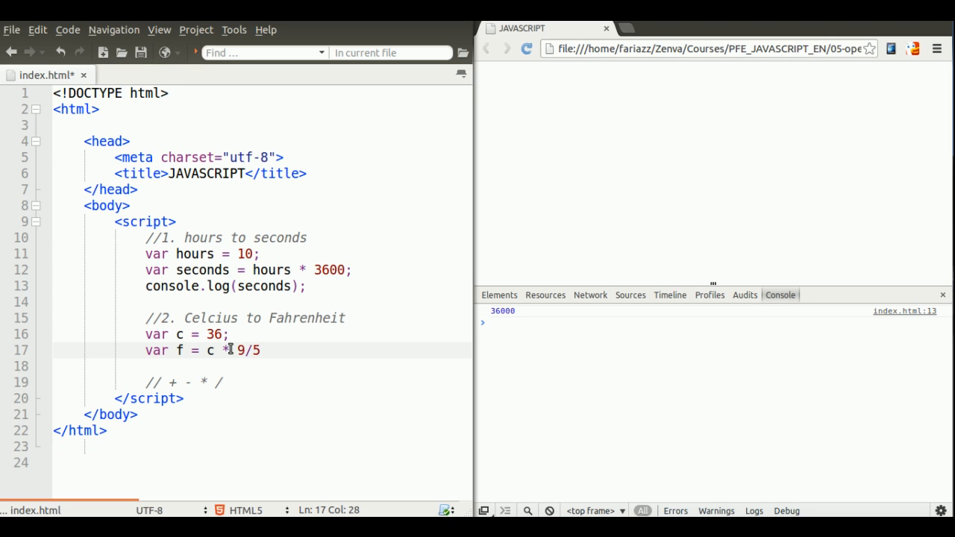
type("+")
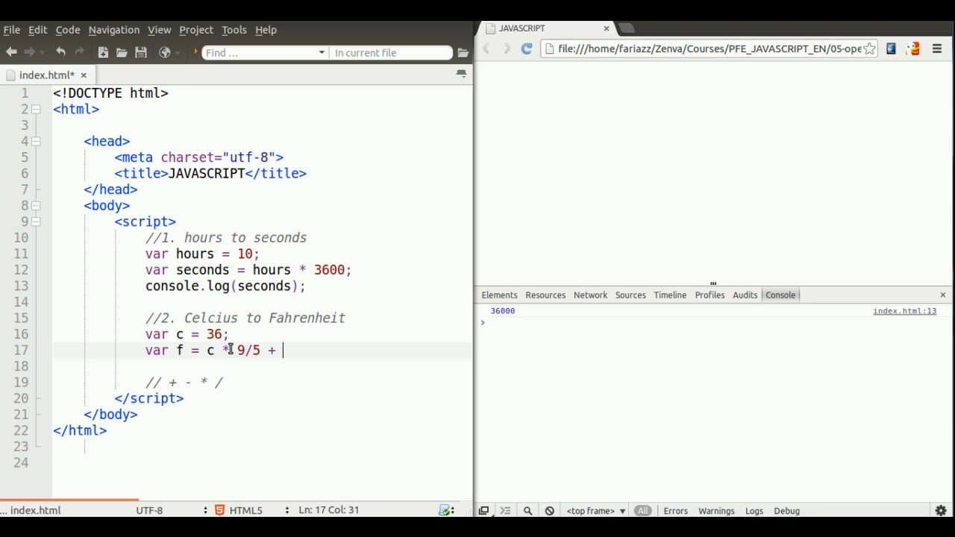
type("32")
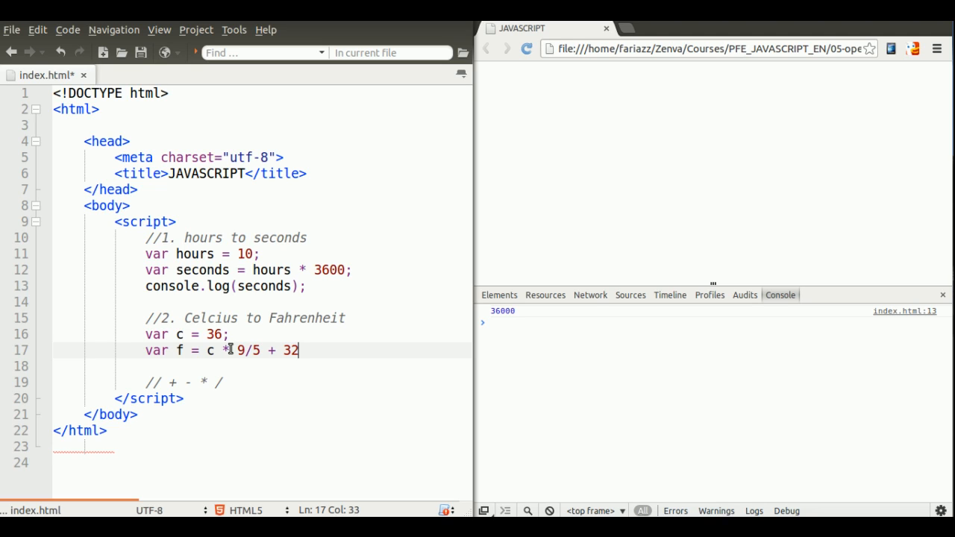
type(";")
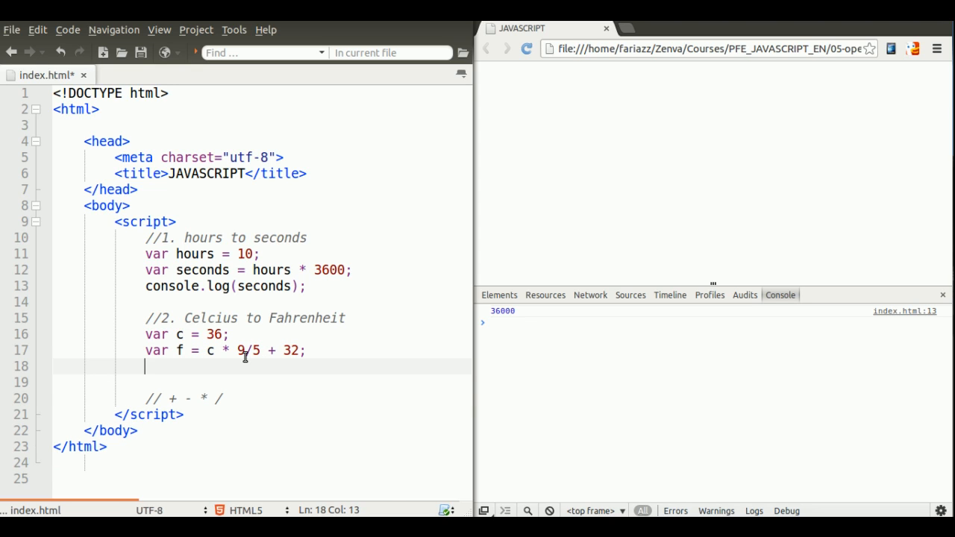
type("console.log(f);")
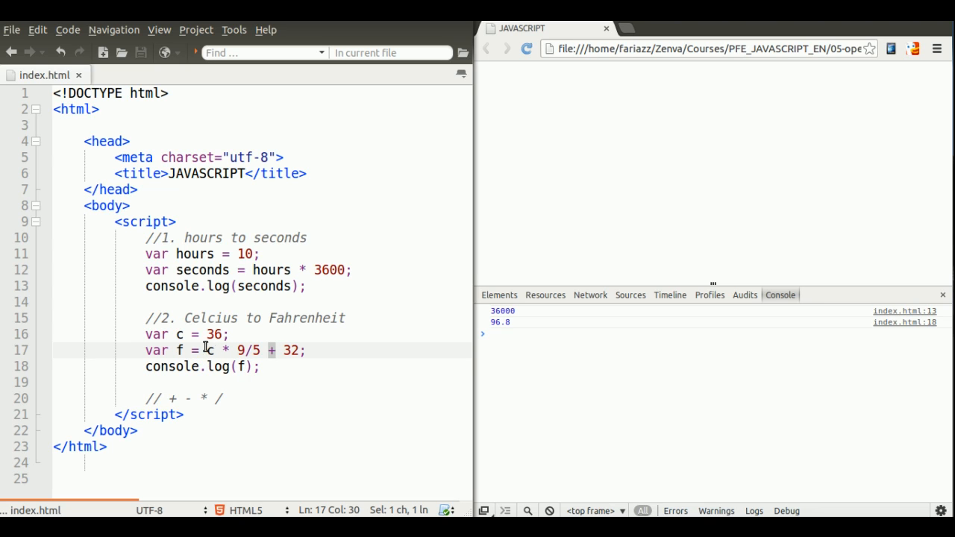
Deselect the formula and place the caret after the console.log(f); line
left_click(332, 414)
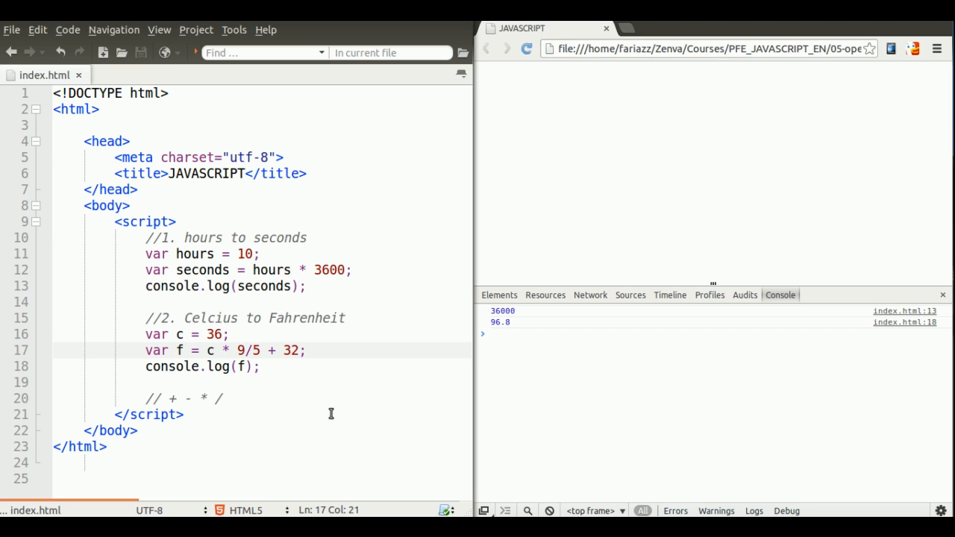
left_click(206, 350)
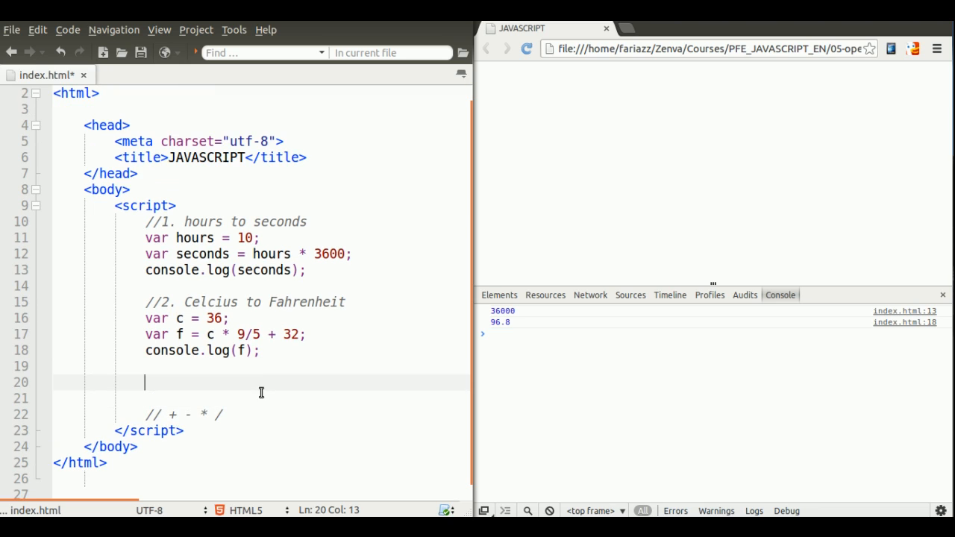
Add 'console.log(2+3*2);' to the script
type("console.lo")
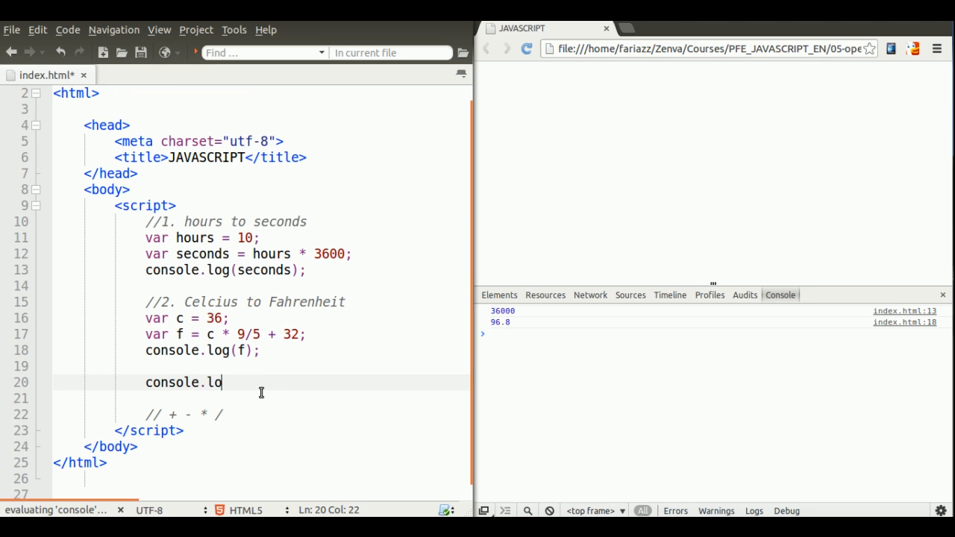
type("()")
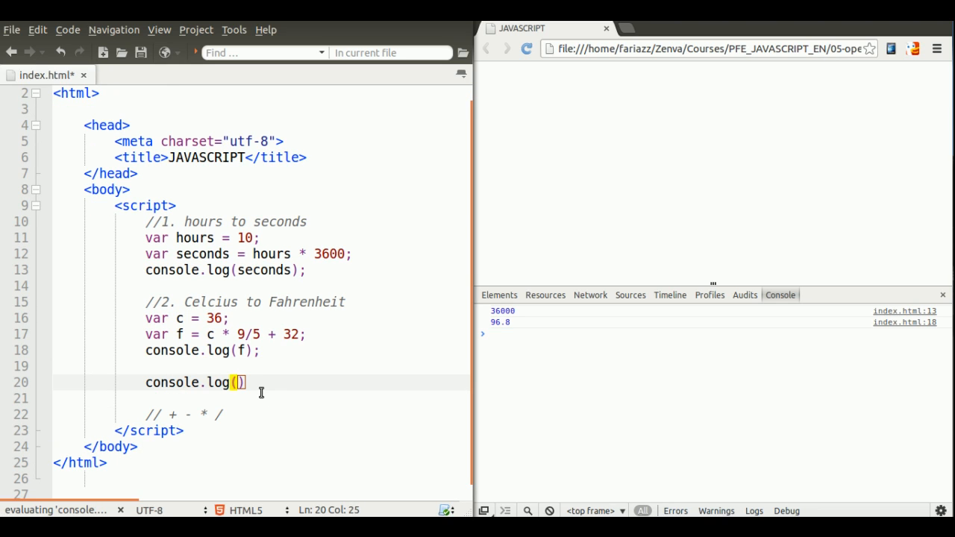
type("2+")
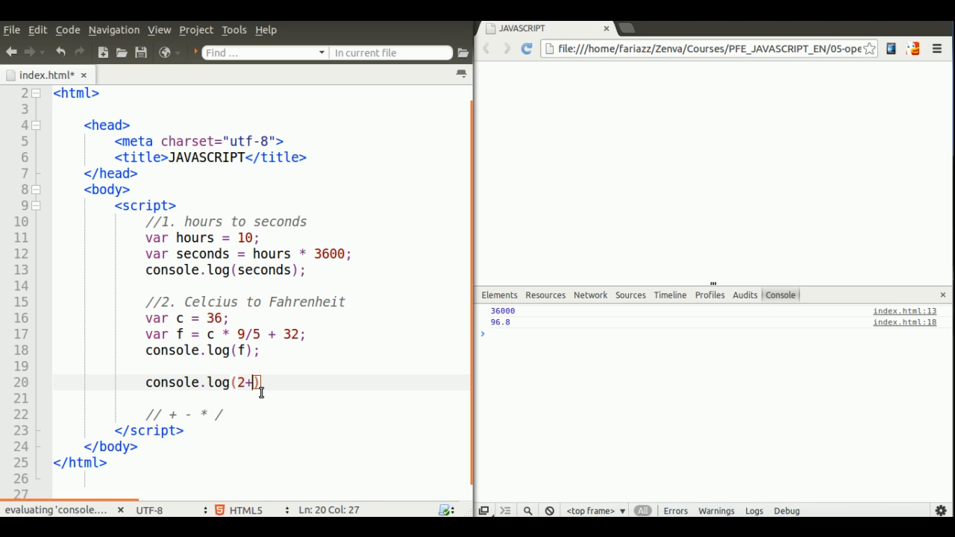
type("3*")
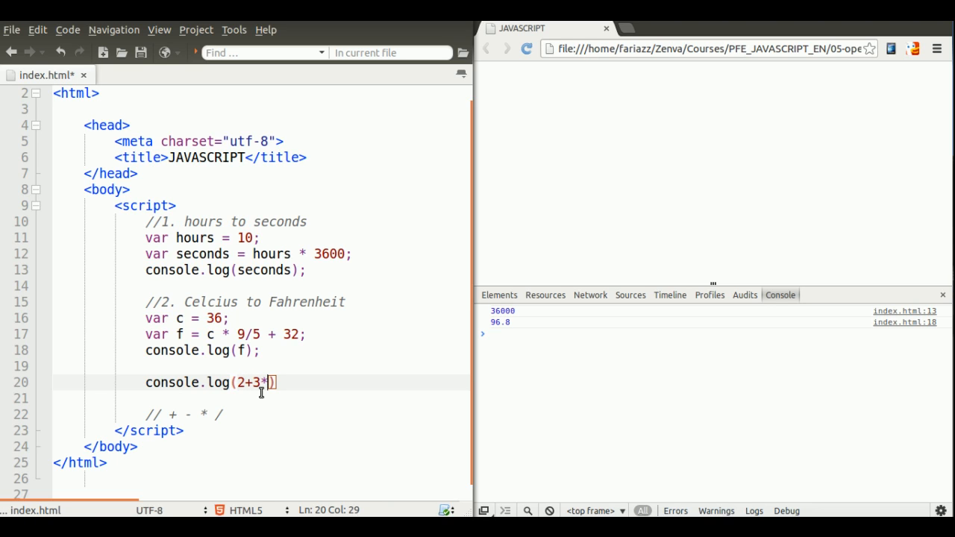
type("2);")
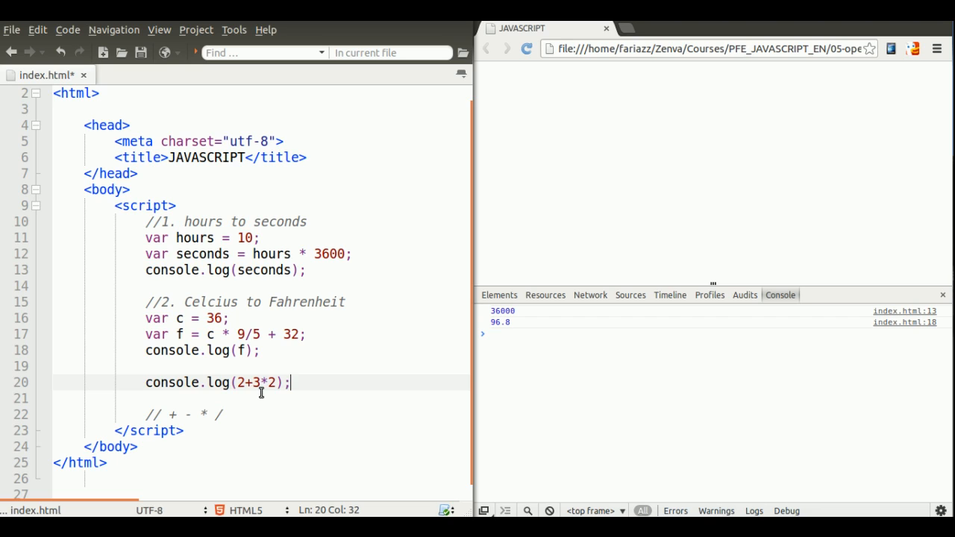
mouse_move(256, 379)
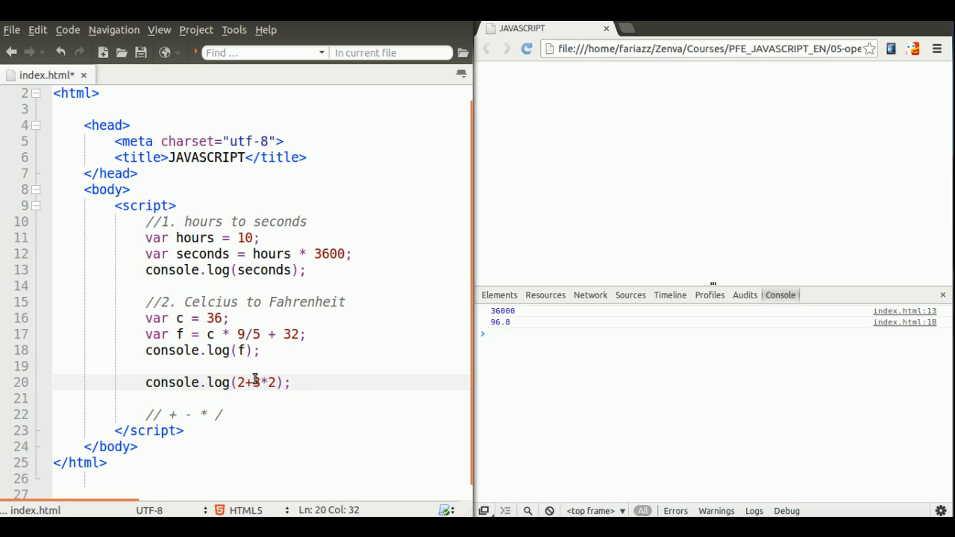
Duplicate the line and wrap 2+3 in parentheses to log (2+3)*2
left_click_drag(256, 382, 281, 382)
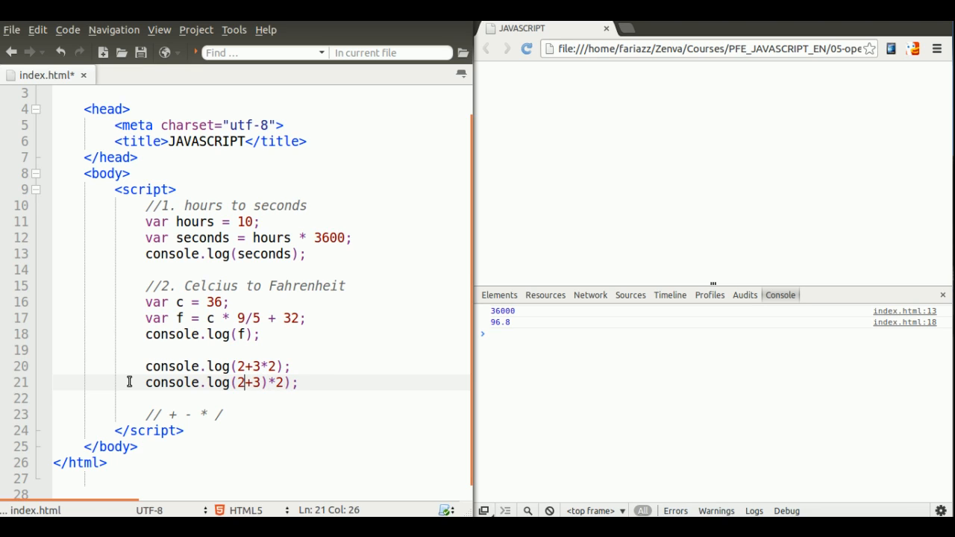
type("(")
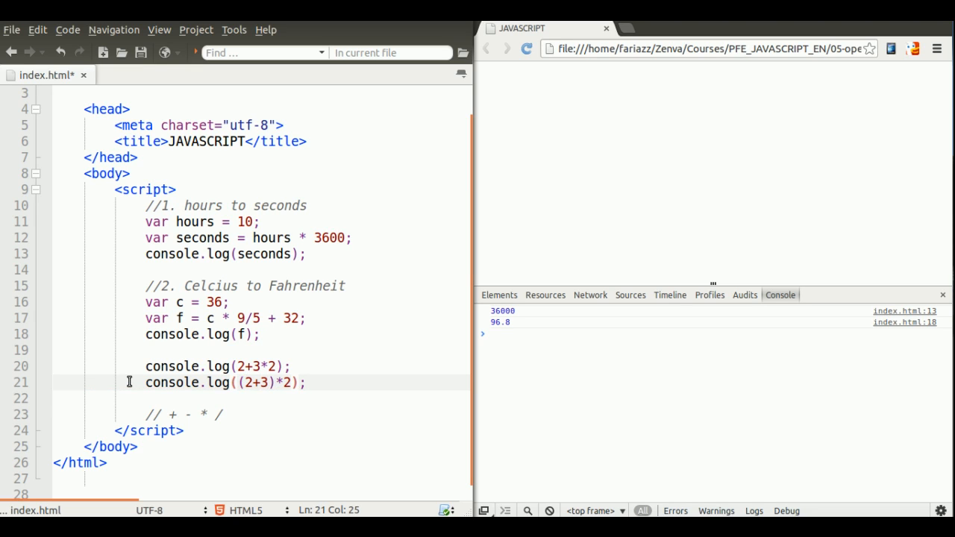
left_click_drag(237, 382, 274, 382)
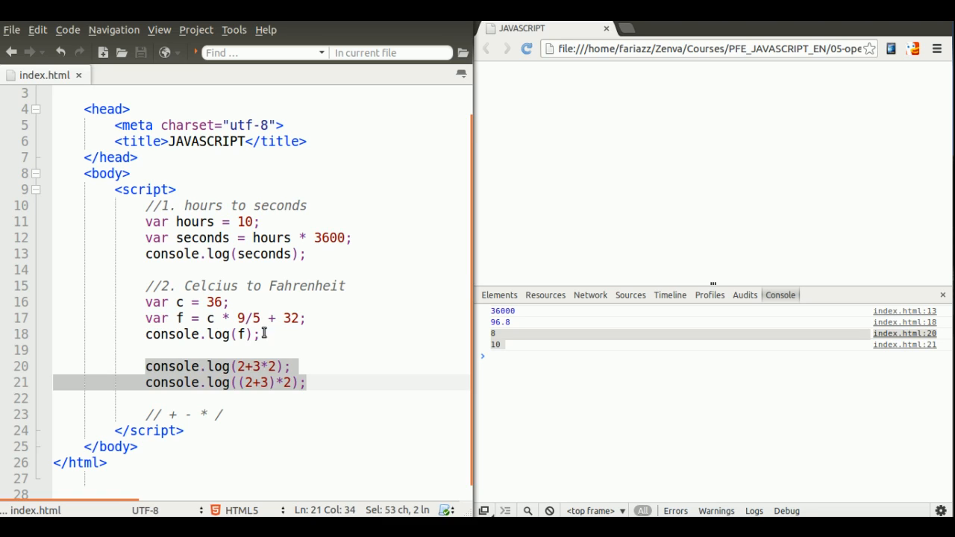
Append '.5' after 36 on line 16 so c becomes 36.5
left_click(259, 334)
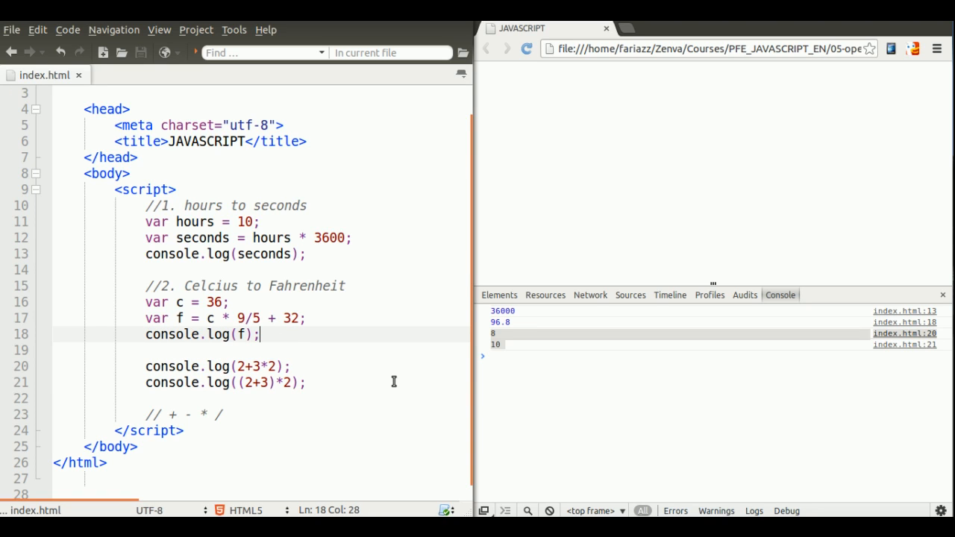
mouse_move(297, 331)
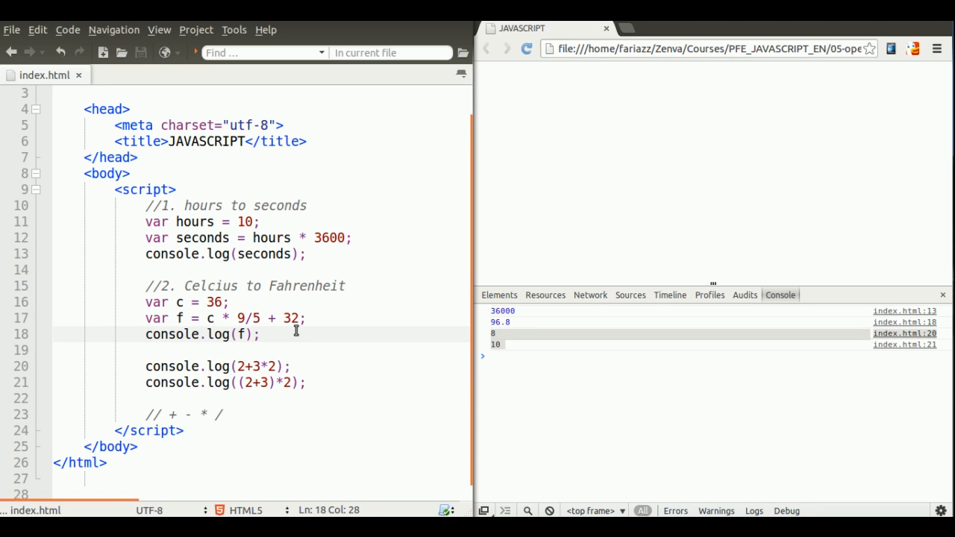
mouse_move(286, 356)
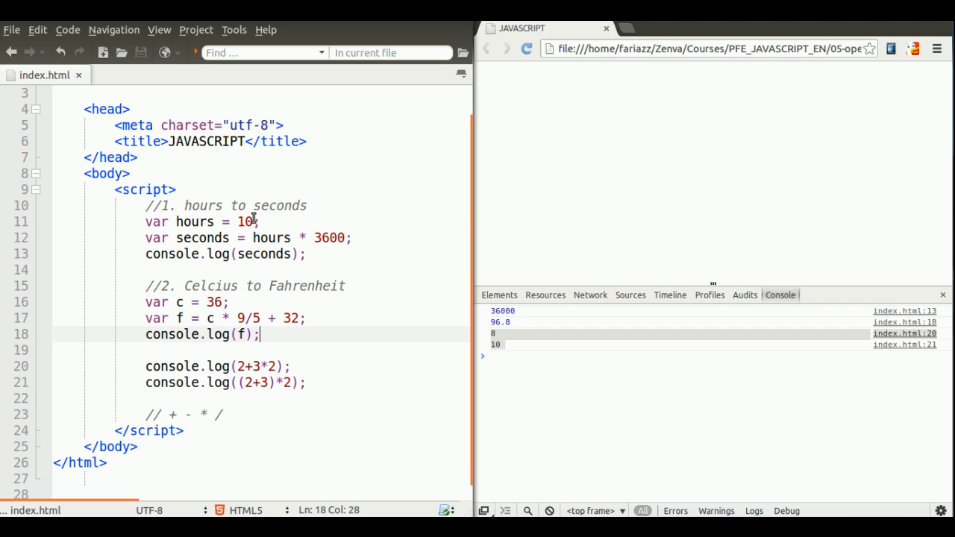
mouse_move(261, 302)
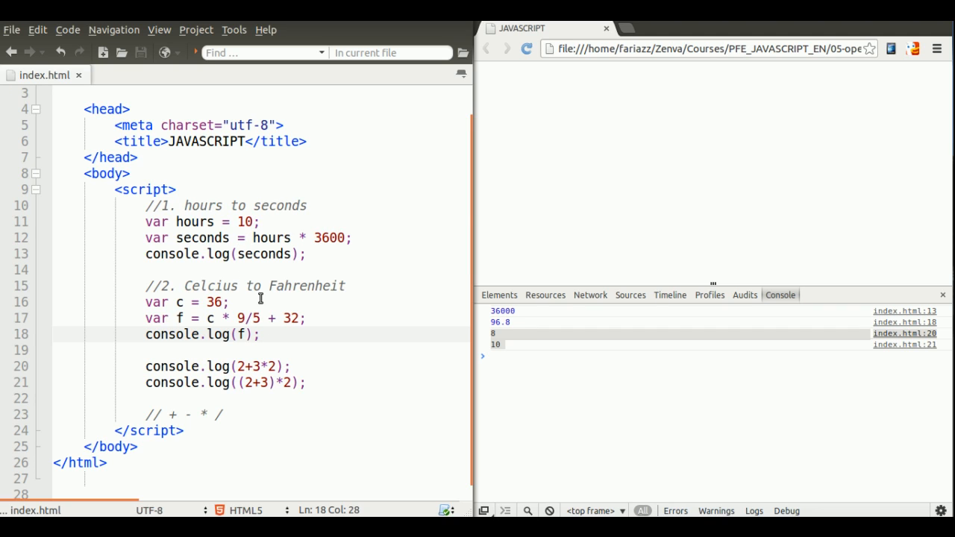
mouse_move(163, 417)
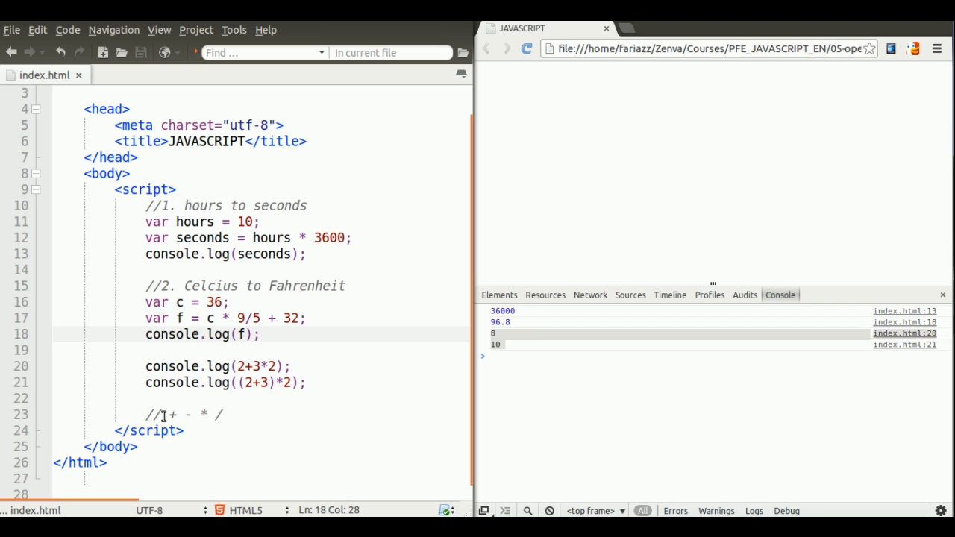
left_click_drag(172, 415, 220, 415)
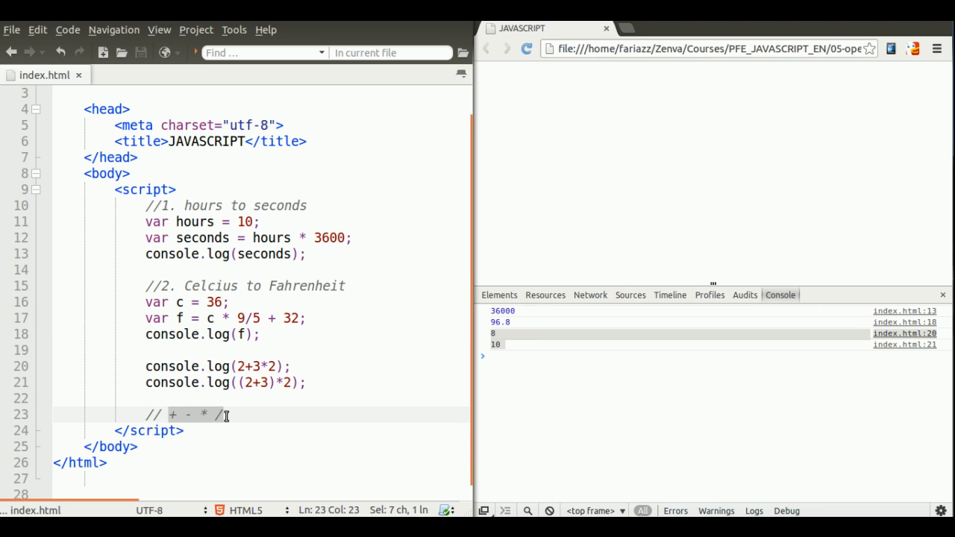
mouse_move(222, 303)
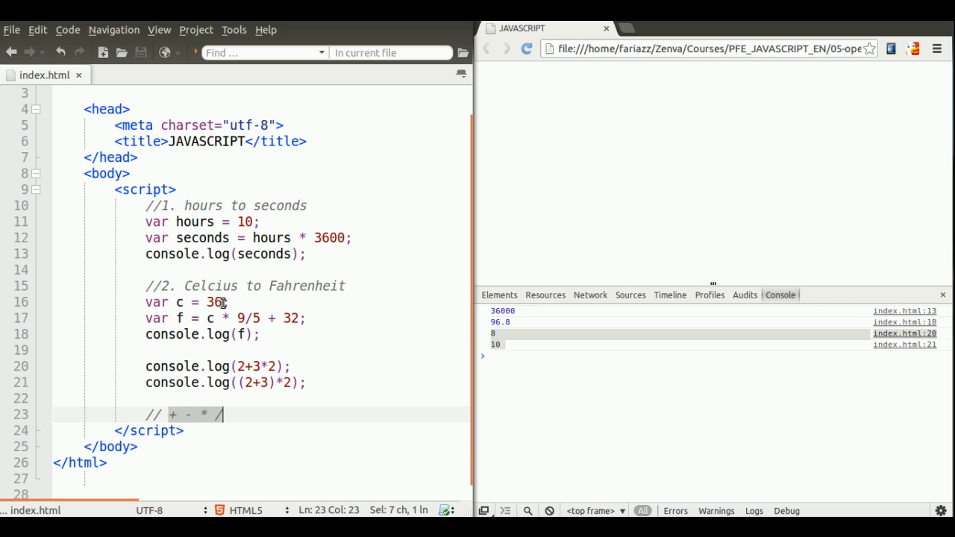
type(".5")
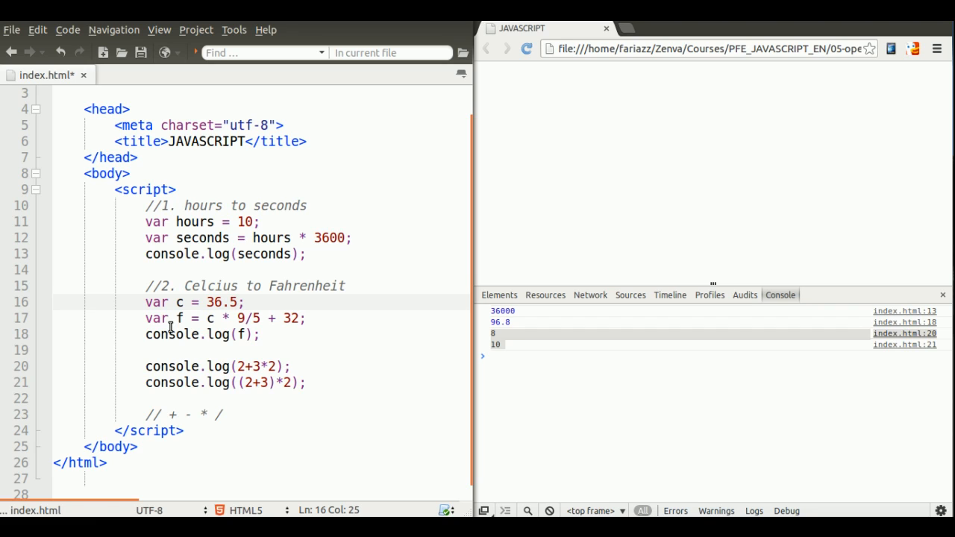